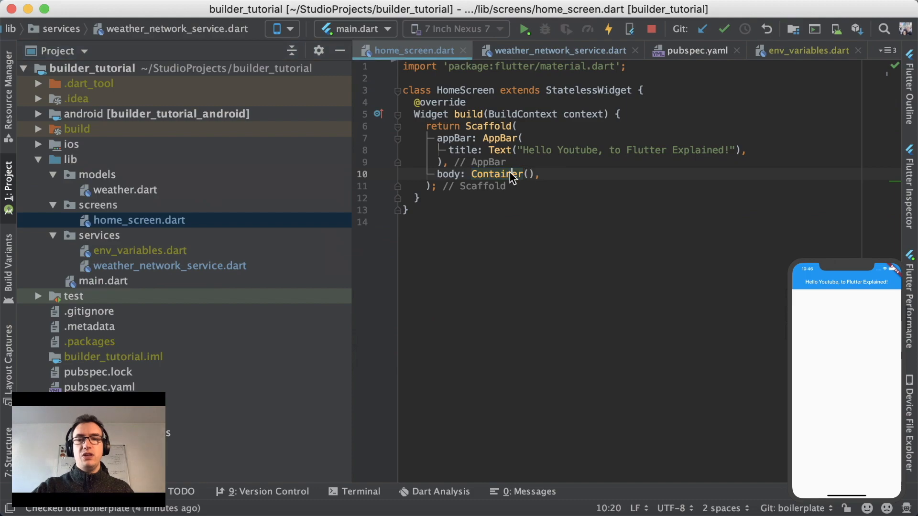
# Begin adding the weather_network_service.dart import to the home screen file.
pyautogui.click(560, 50)
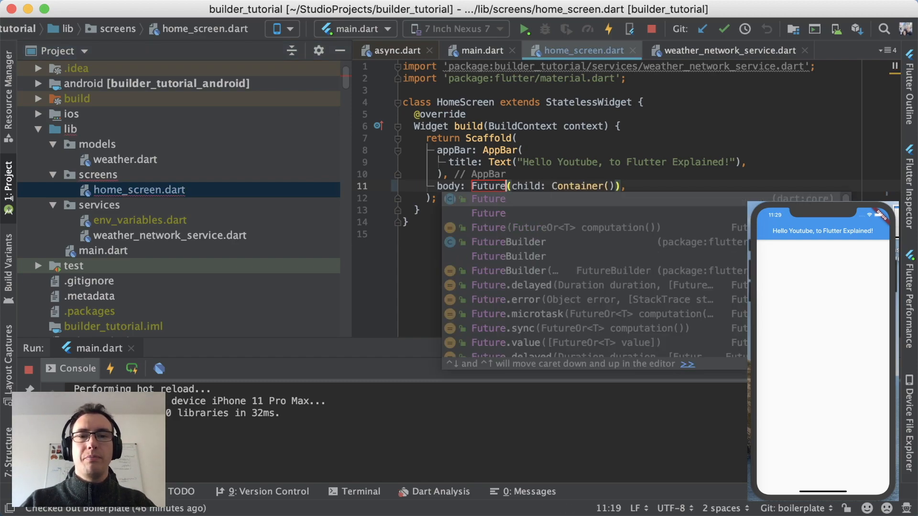
pyautogui.click(507, 242)
pyautogui.write('return Icon(Icons.chec)')
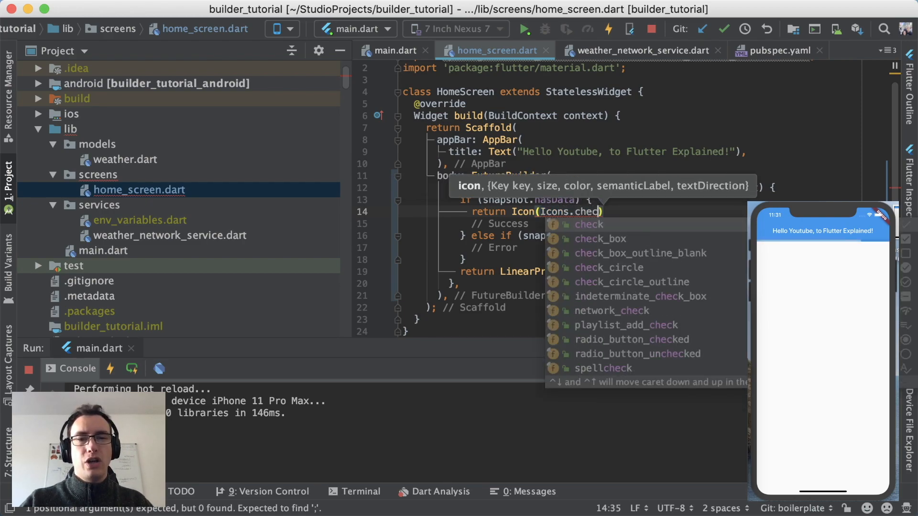
# Set the FutureBuilder's future to the Weather fetch call.
pyautogui.click(600, 239)
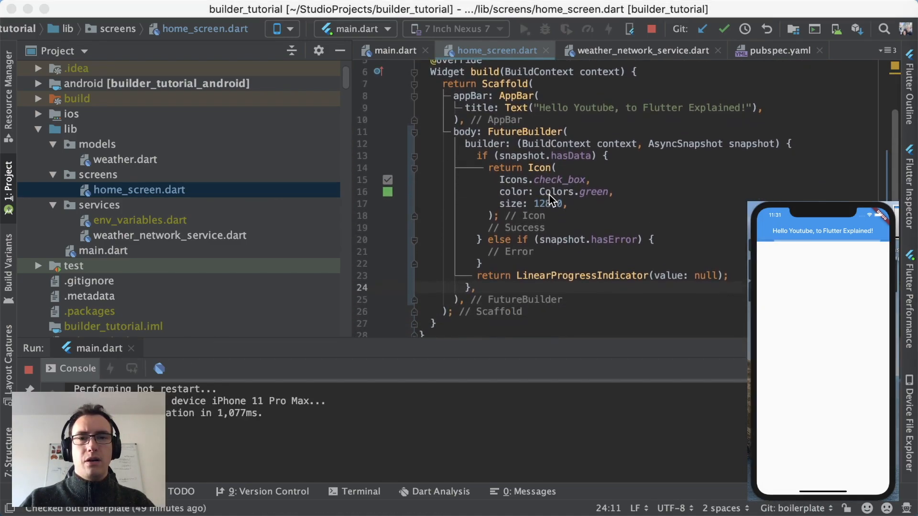
pyautogui.write('future: WeatherNetworkService.getWeatherData("Christchurch"),')
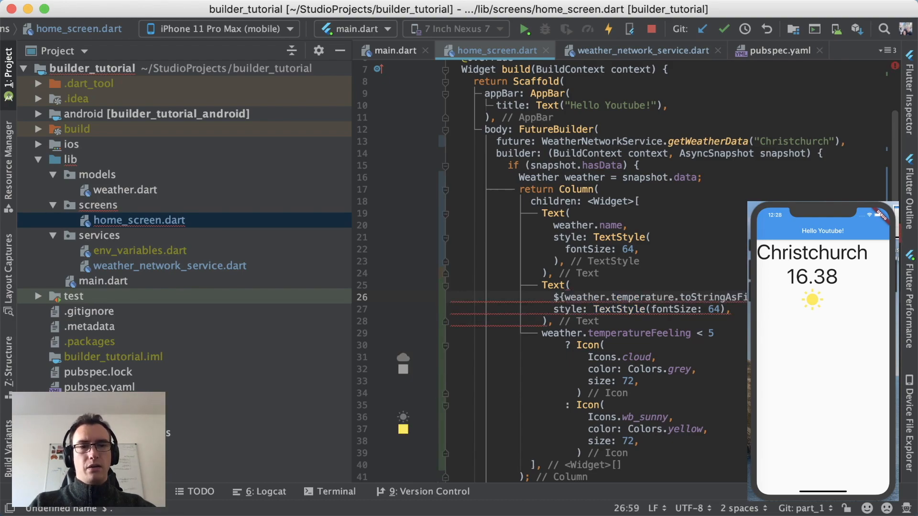
# Hot reload the app to show the cloud or sun icon below the temperature.
pyautogui.click(486, 50)
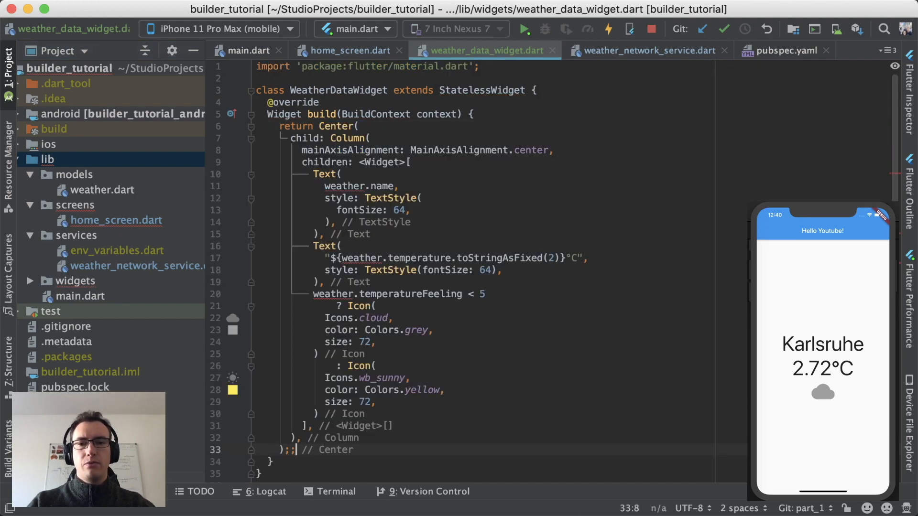